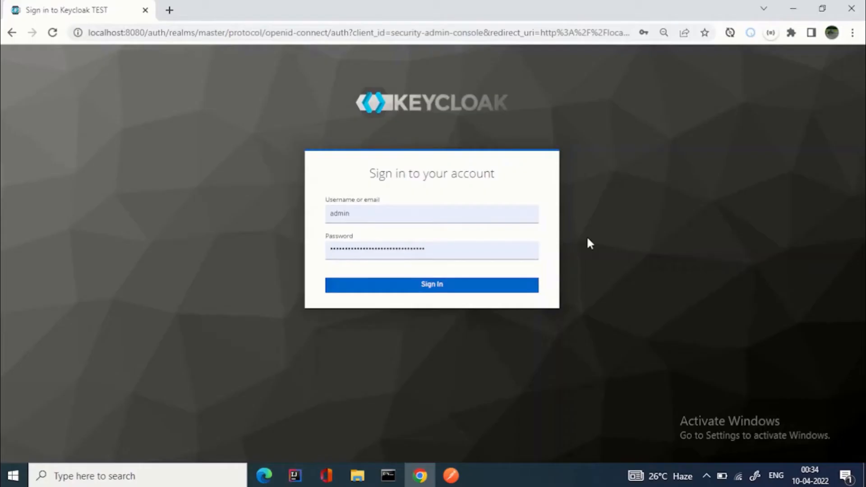
{"action": "mouse_move", "coordinate": [446, 213]}
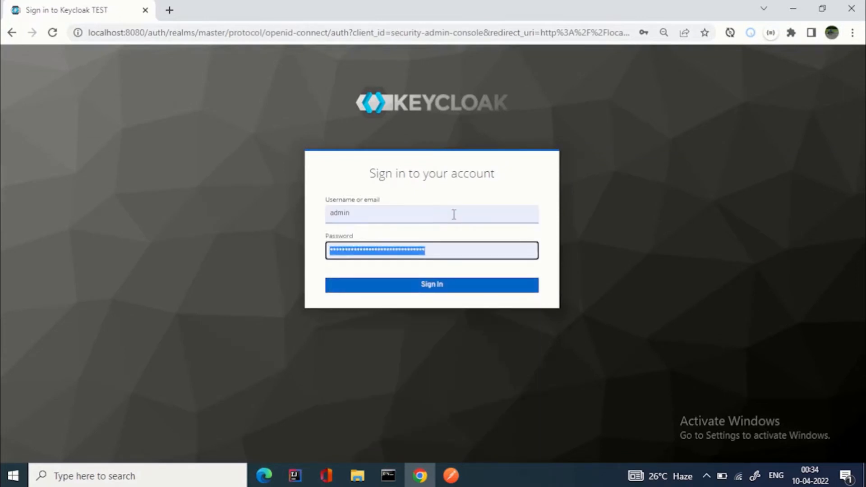
Sign in as admin and land on the master realm's General settings
{"action": "left_click", "coordinate": [431, 285]}
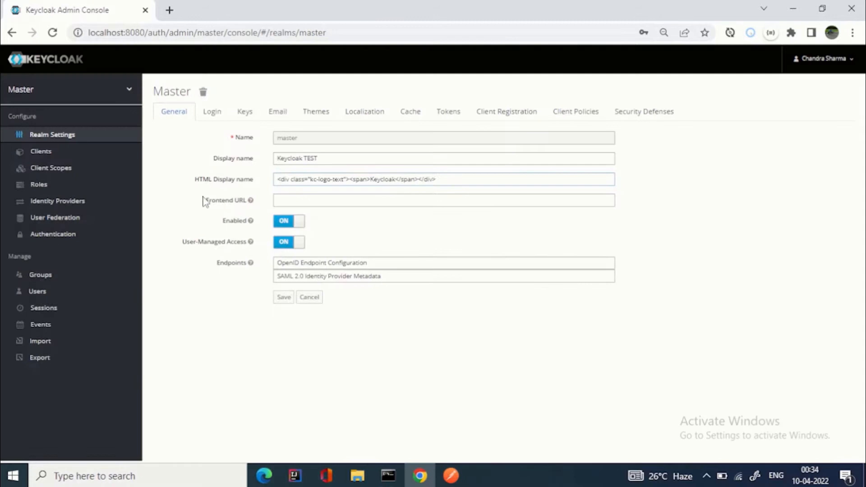
{"action": "mouse_move", "coordinate": [74, 134]}
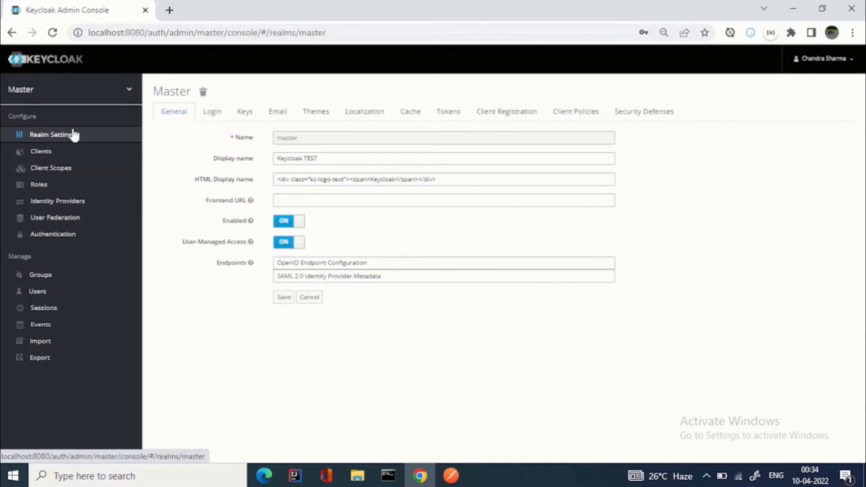
{"action": "mouse_move", "coordinate": [91, 138]}
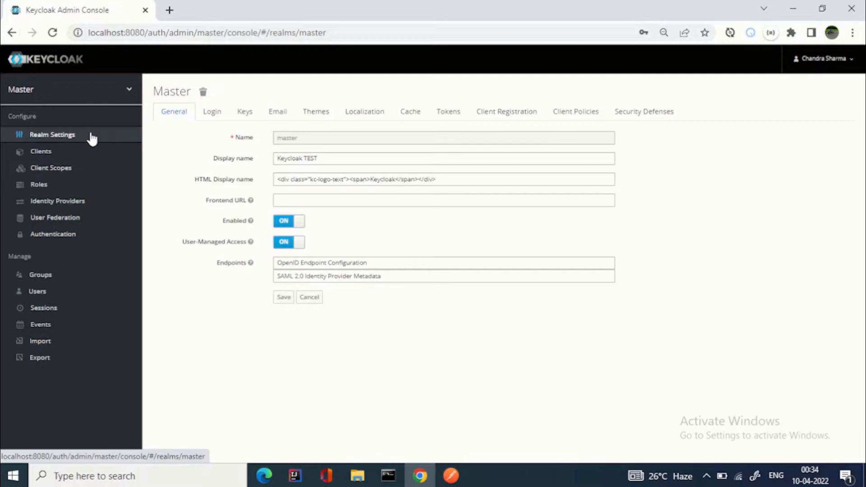
{"action": "mouse_move", "coordinate": [184, 121]}
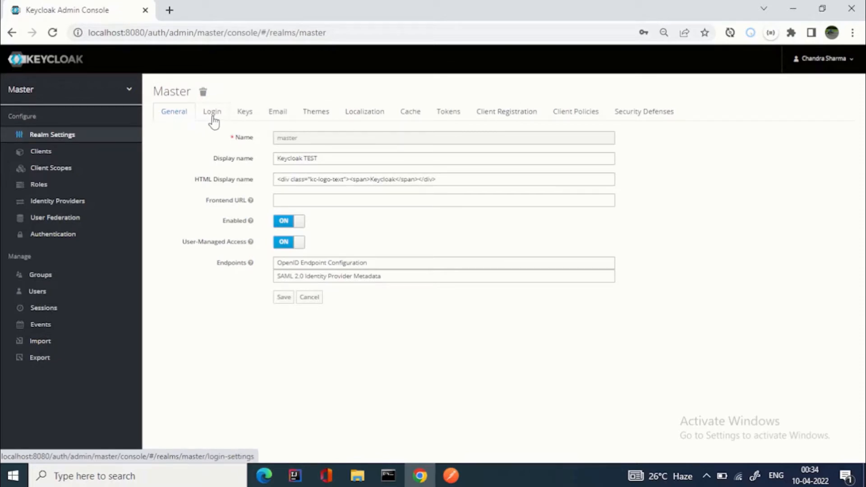
{"action": "mouse_move", "coordinate": [277, 114]}
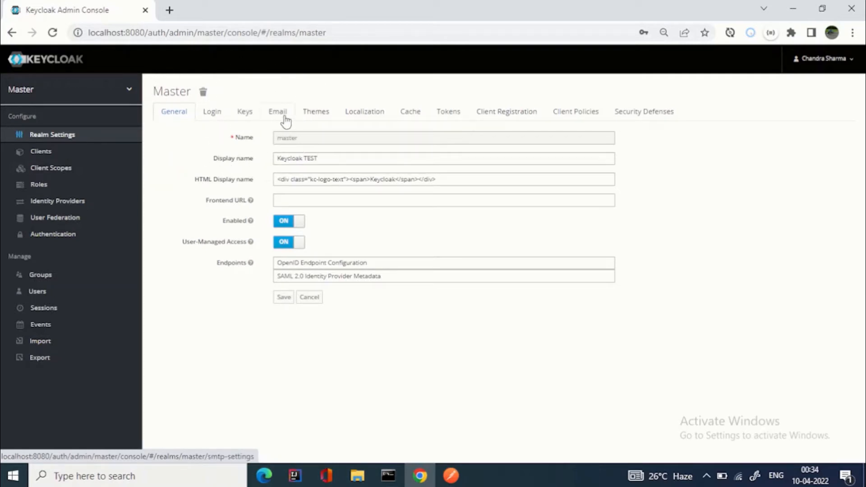
Open the master realm's Email tab and review the empty SMTP fields and switches
{"action": "left_click", "coordinate": [277, 111]}
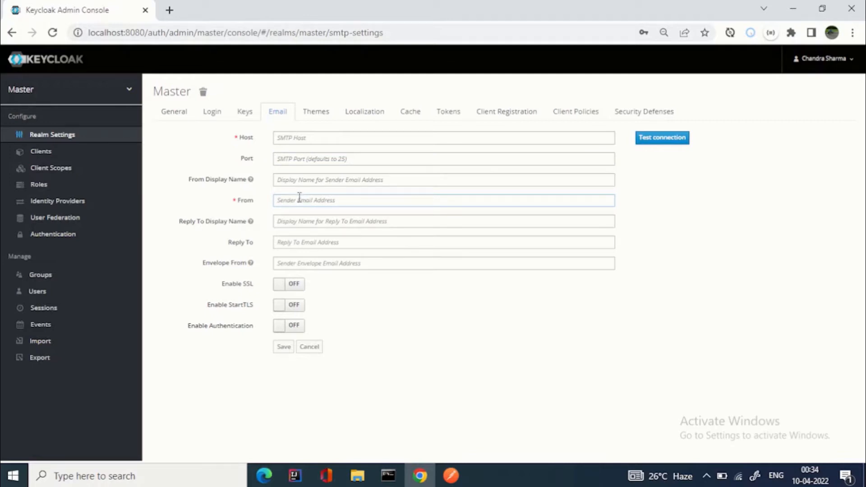
{"action": "mouse_move", "coordinate": [215, 249]}
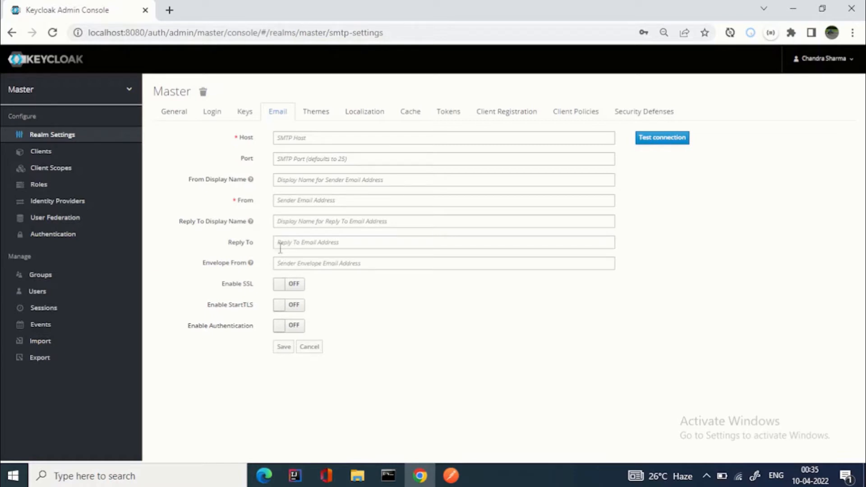
{"action": "left_click", "coordinate": [441, 242]}
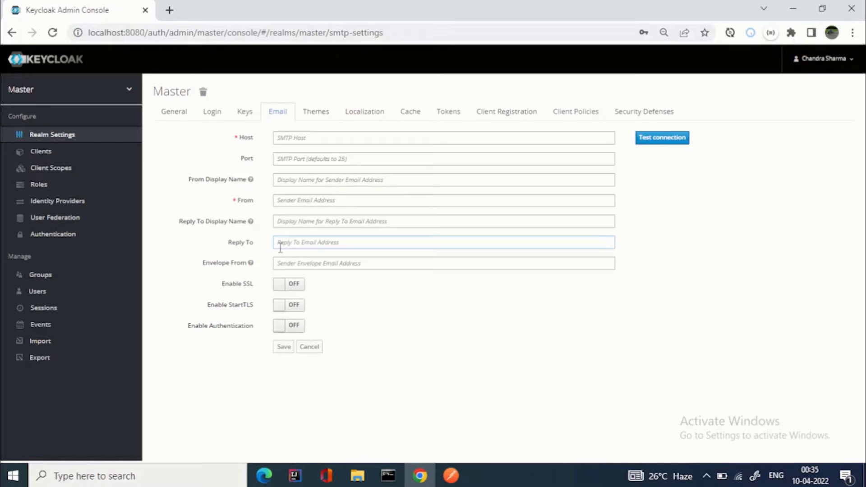
{"action": "mouse_move", "coordinate": [287, 290]}
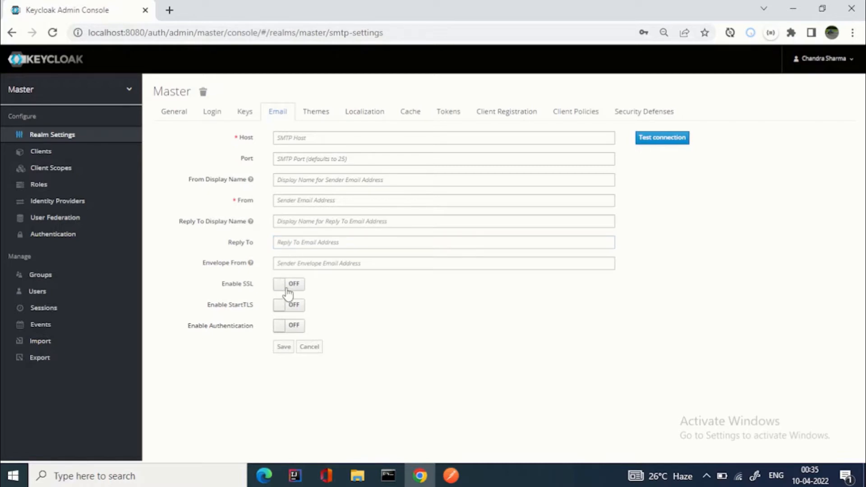
{"action": "mouse_move", "coordinate": [266, 307]}
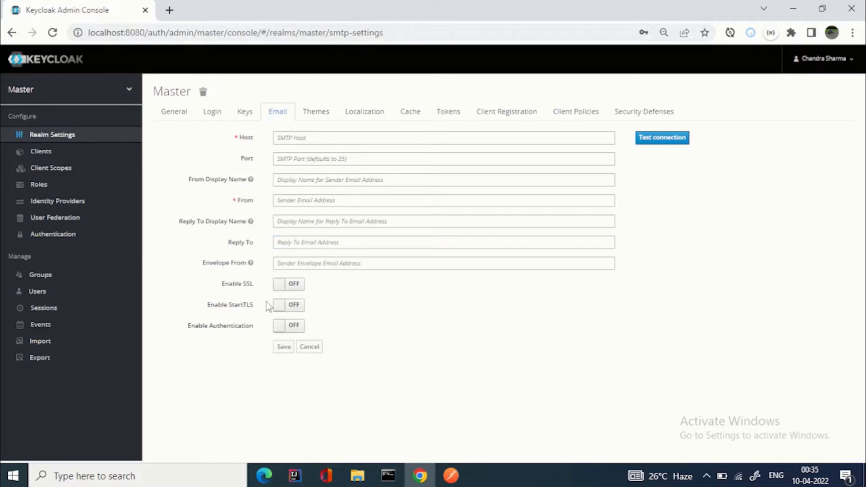
{"action": "mouse_move", "coordinate": [294, 312]}
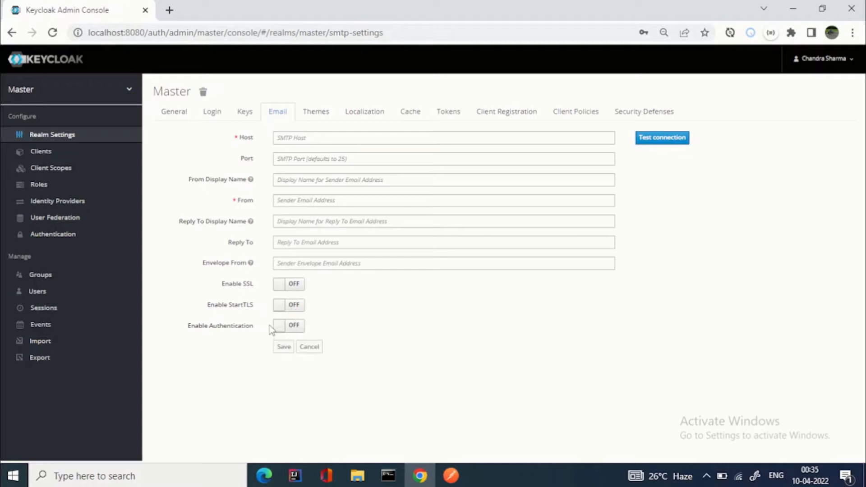
{"action": "mouse_move", "coordinate": [267, 321]}
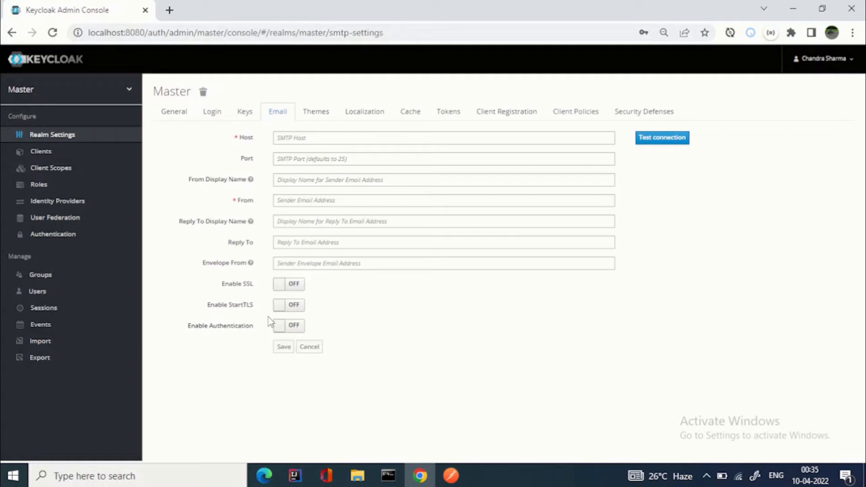
{"action": "mouse_move", "coordinate": [281, 150]}
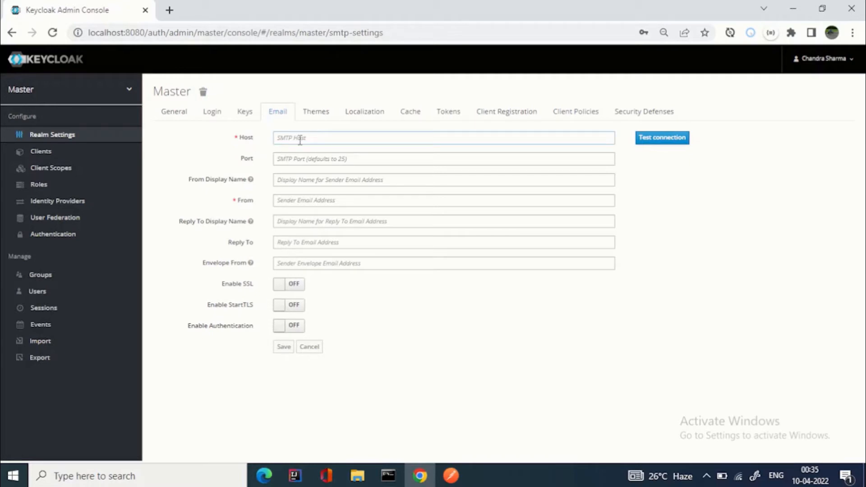
{"action": "mouse_move", "coordinate": [259, 330]}
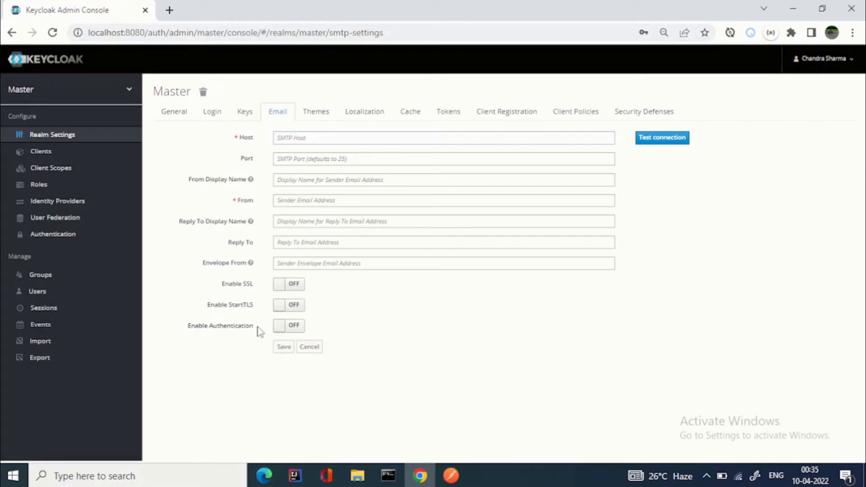
{"action": "mouse_move", "coordinate": [261, 325]}
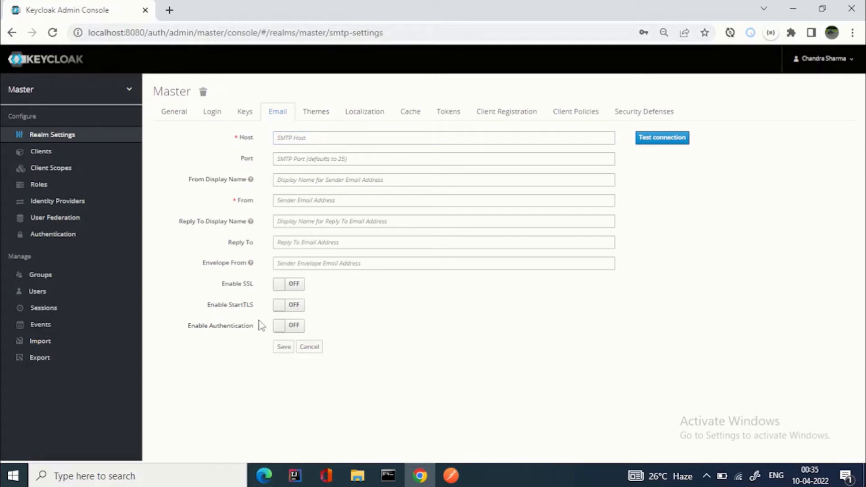
{"action": "mouse_move", "coordinate": [308, 291]}
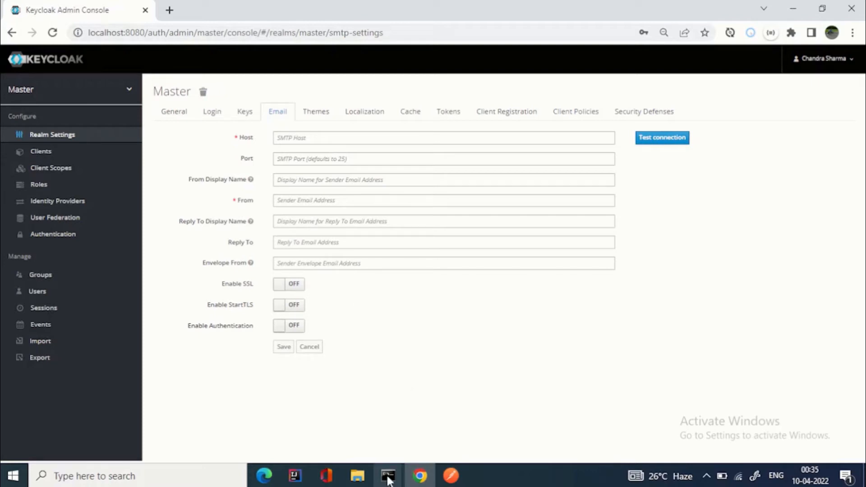
Switch to the C:\MailHog command window and launch MailHog_windows_amd64.exe
{"action": "left_click", "coordinate": [388, 475]}
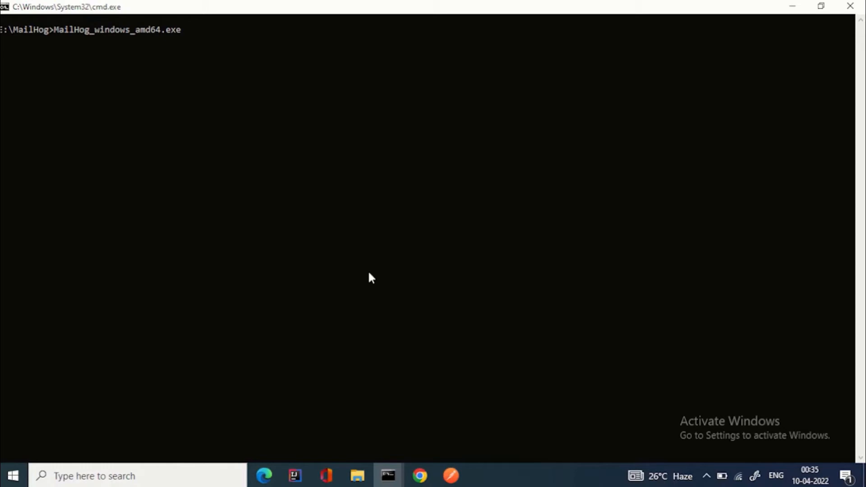
{"action": "left_click", "coordinate": [182, 29]}
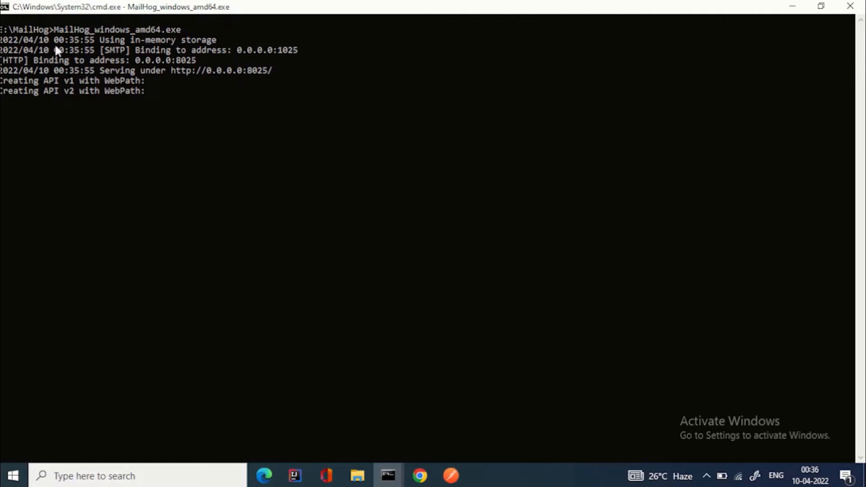
{"action": "mouse_move", "coordinate": [187, 61]}
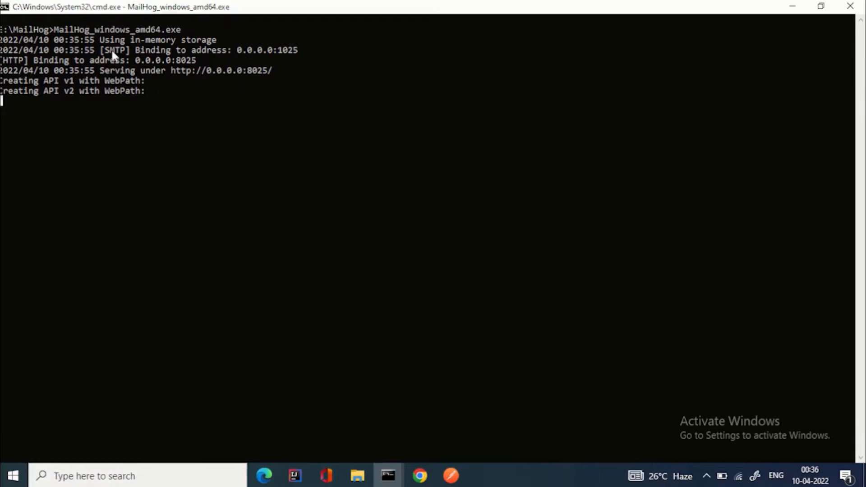
{"action": "mouse_move", "coordinate": [302, 59]}
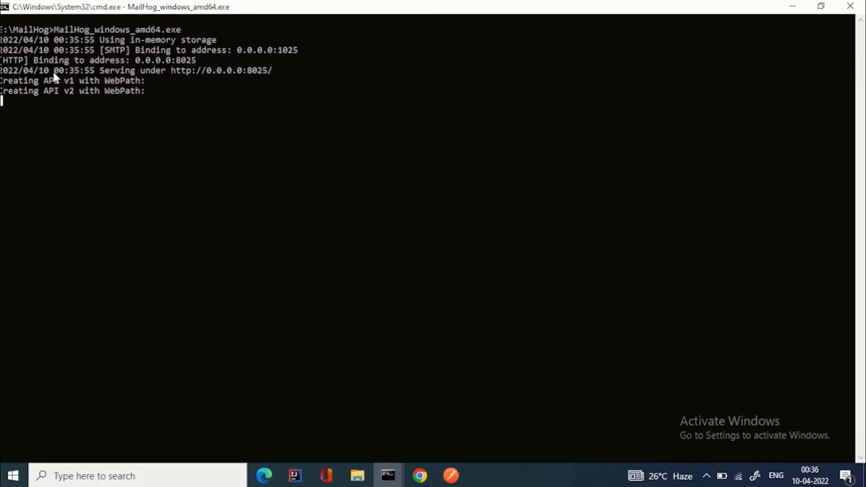
{"action": "mouse_move", "coordinate": [207, 81]}
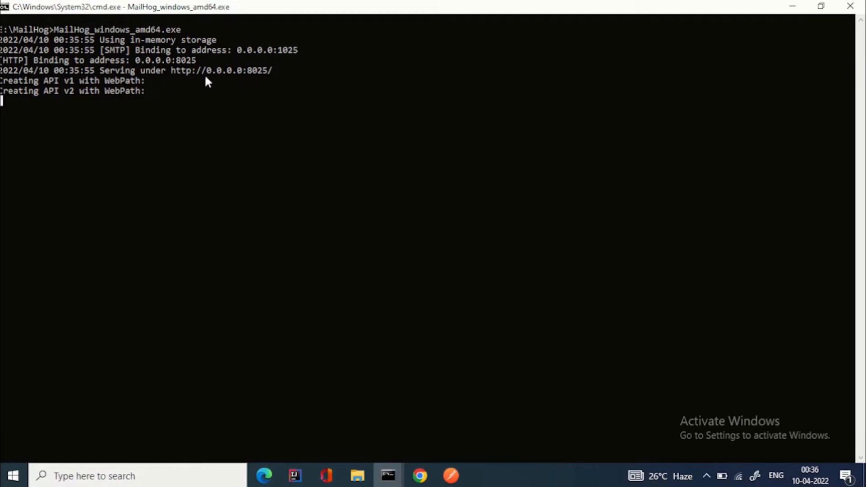
{"action": "mouse_move", "coordinate": [420, 475]}
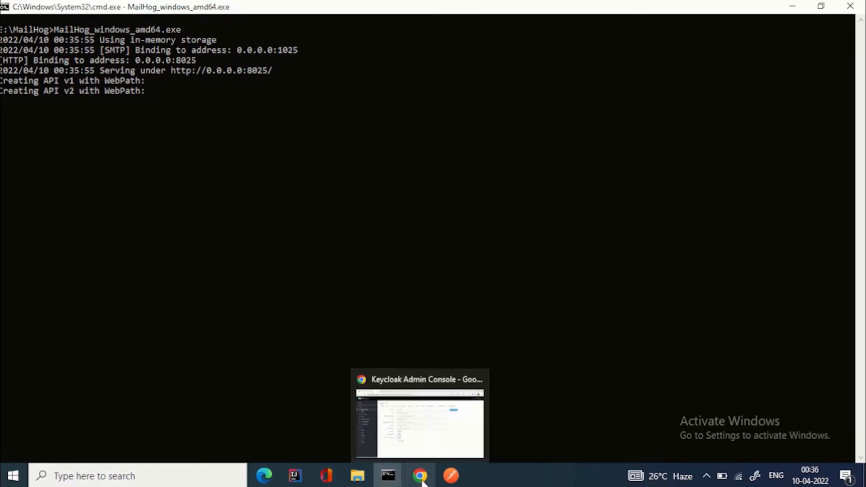
Set port 1025 and the 'Keycloak Admin' sender display name and address
{"action": "left_click", "coordinate": [418, 414]}
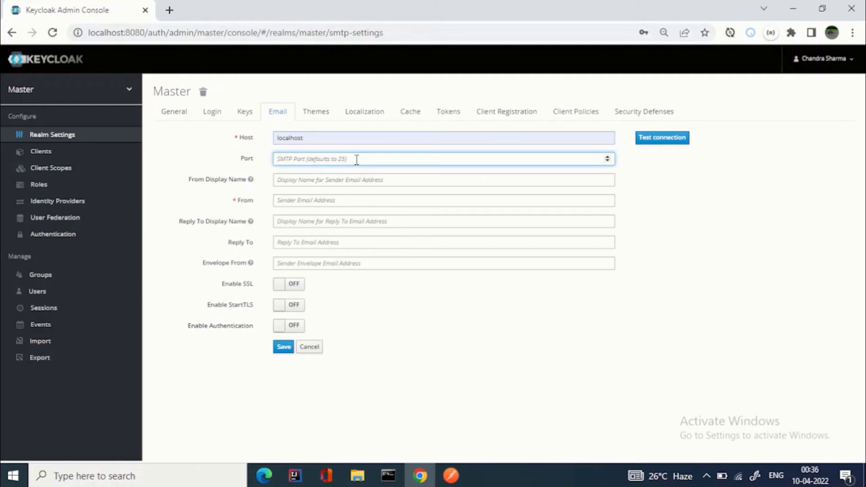
{"action": "type", "text": "1025"}
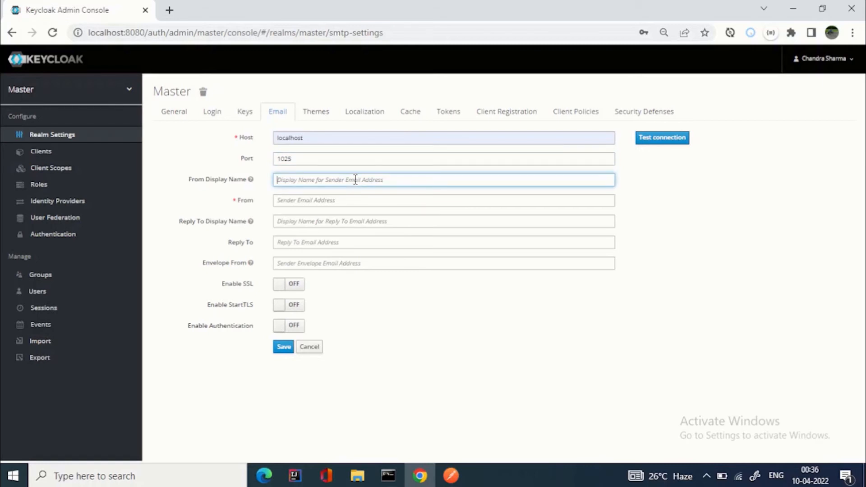
{"action": "type", "text": "Ka"}
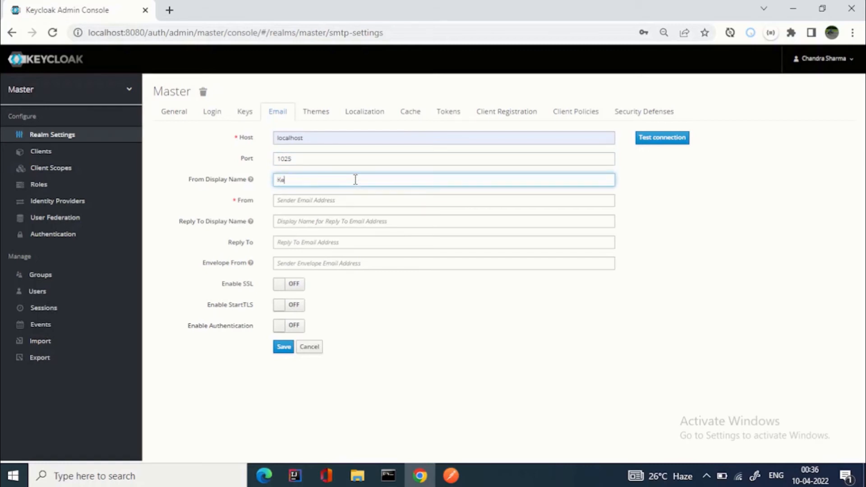
{"action": "type", "text": "Keycloak Admin"}
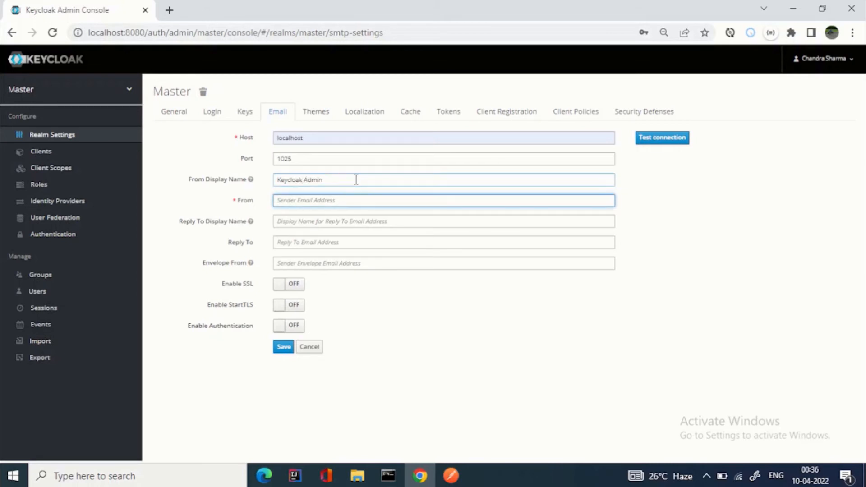
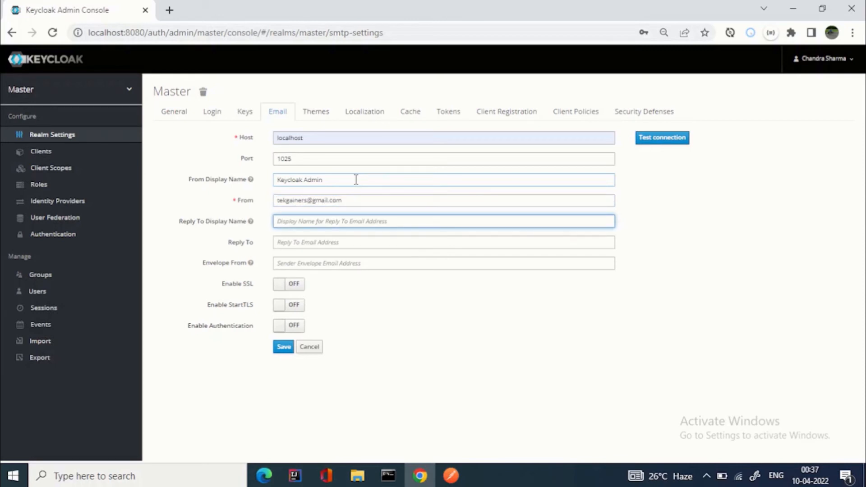
{"action": "type", "text": "Keycloak"}
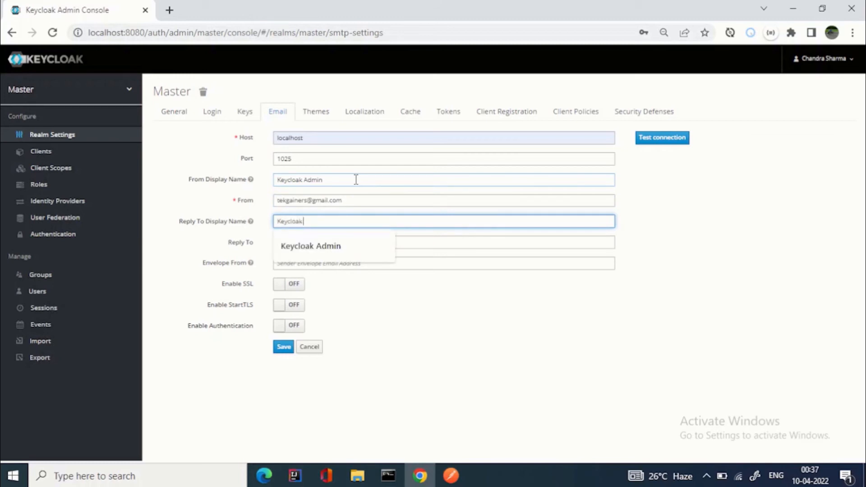
{"action": "left_click", "coordinate": [310, 246]}
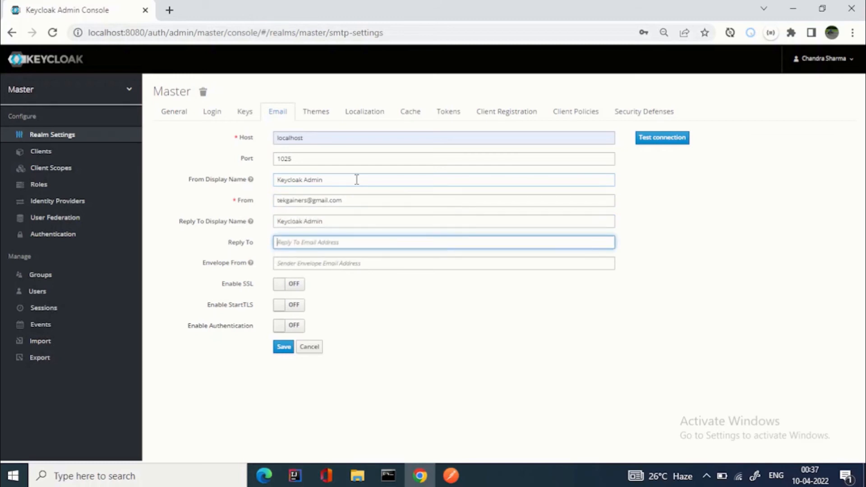
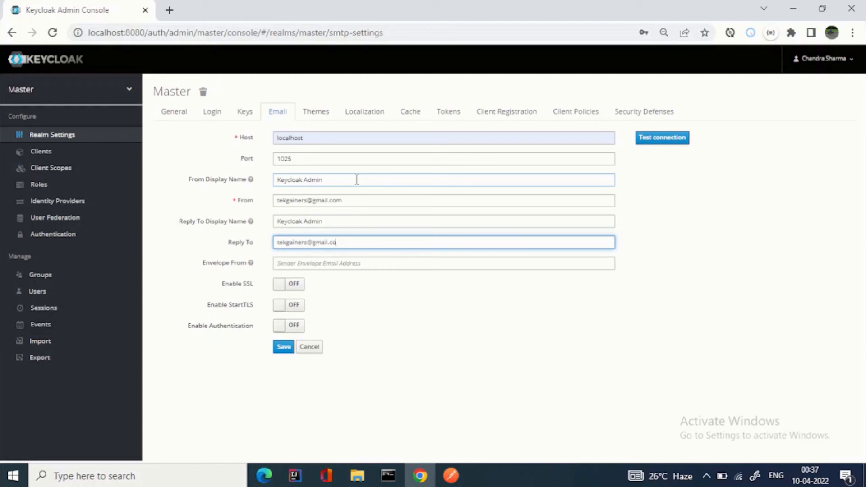
{"action": "left_click", "coordinate": [443, 263]}
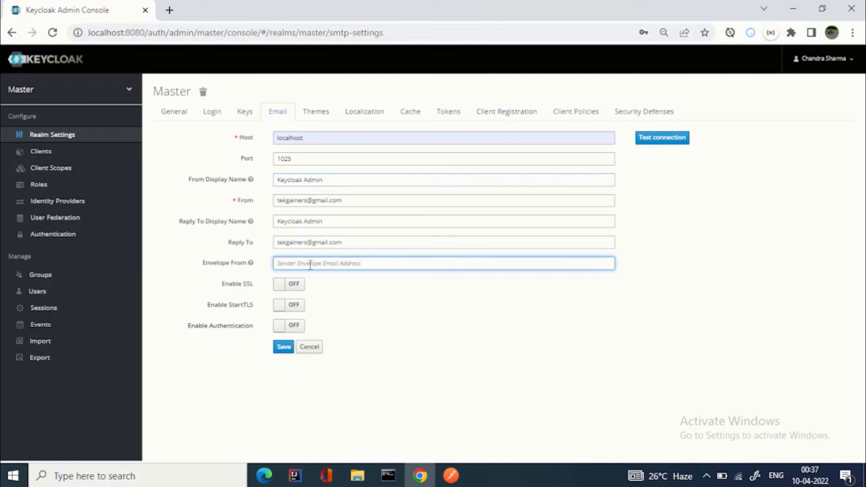
{"action": "mouse_move", "coordinate": [653, 155]}
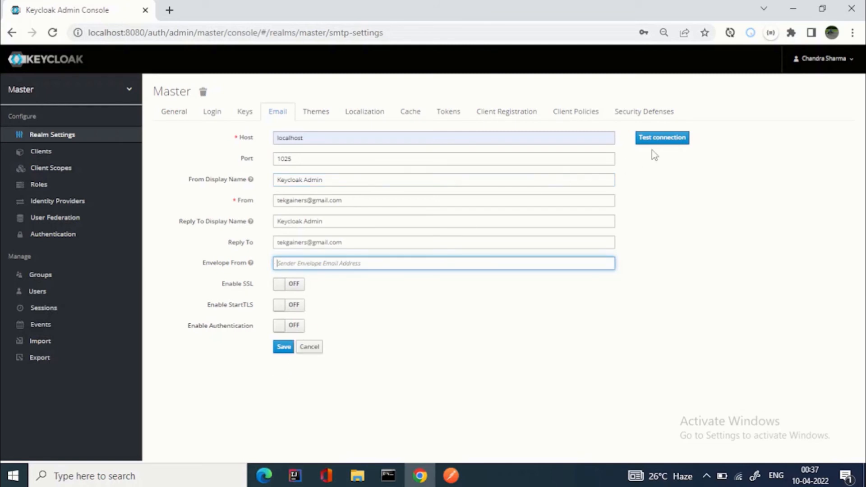
{"action": "mouse_move", "coordinate": [662, 138]}
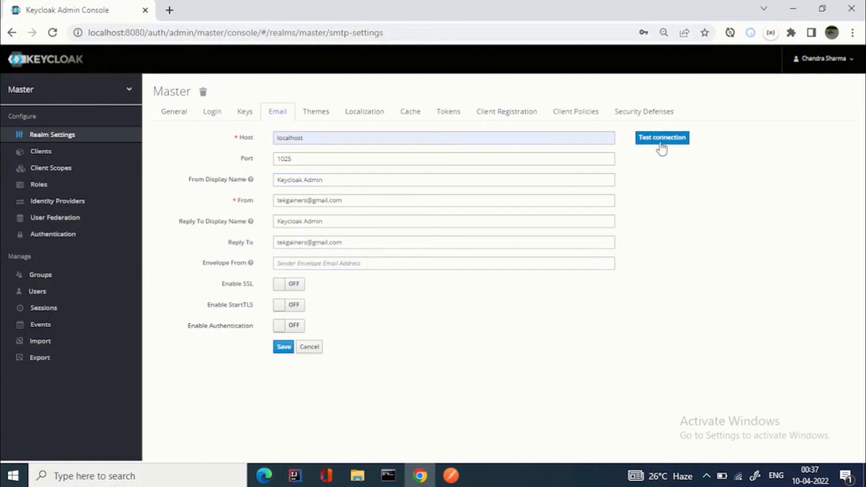
{"action": "mouse_move", "coordinate": [654, 197]}
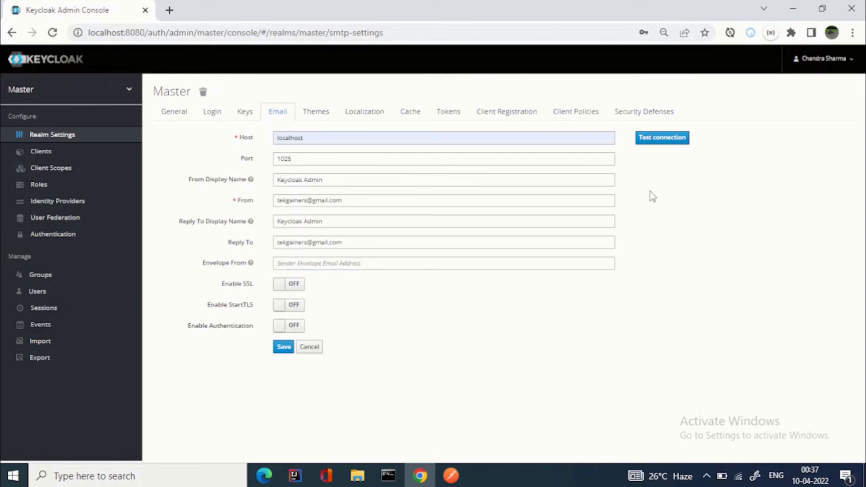
Run Test connection and dismiss the success notification
{"action": "left_click", "coordinate": [661, 138]}
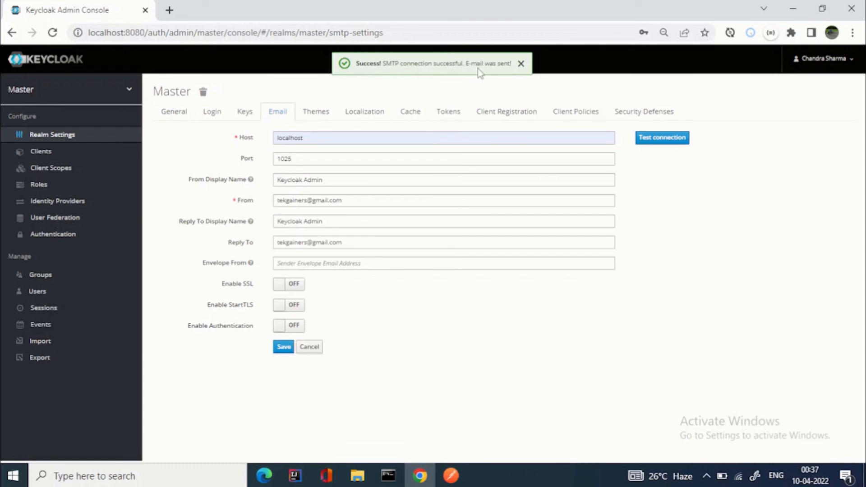
{"action": "left_click", "coordinate": [519, 63]}
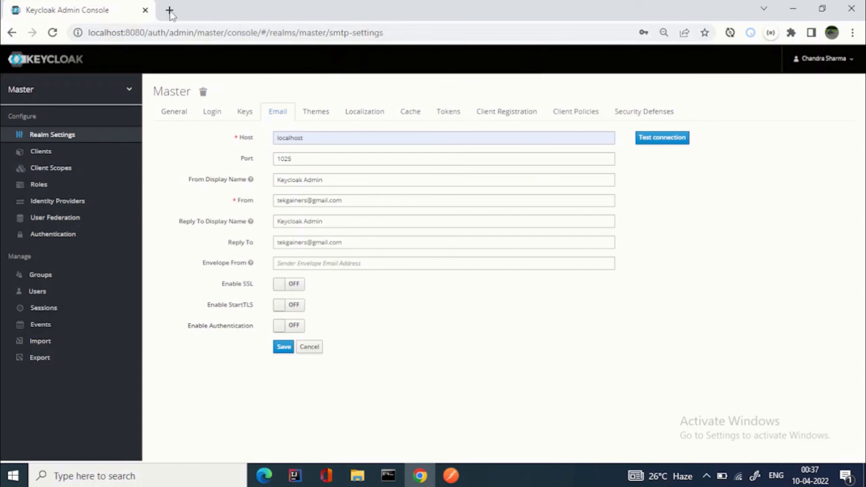
Open MailHog at localhost:8025, view the SMTP test message, then return to Keycloak
{"action": "left_click", "coordinate": [170, 10]}
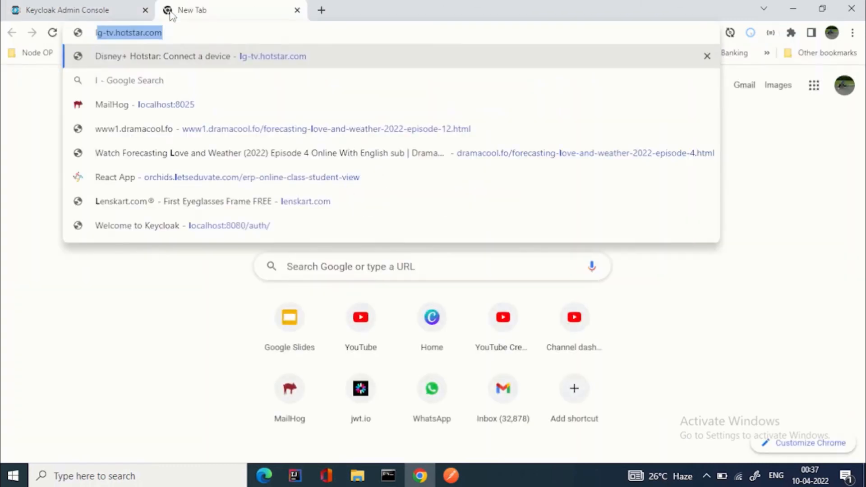
{"action": "left_click", "coordinate": [145, 104]}
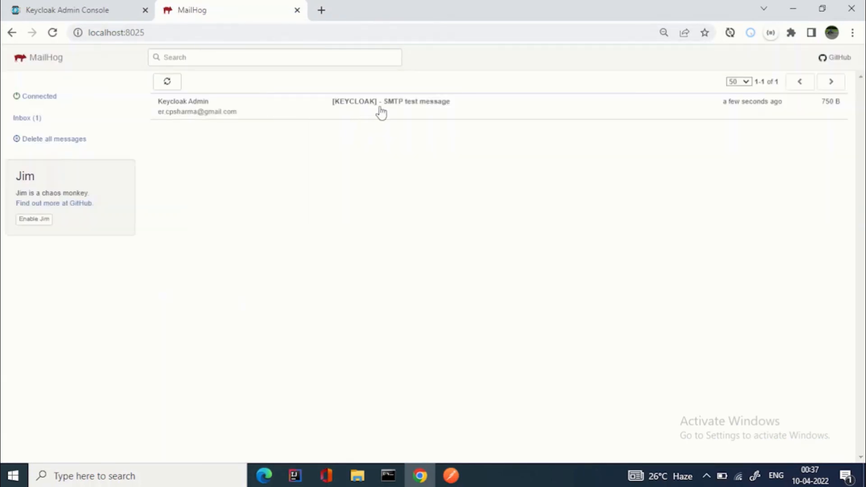
{"action": "left_click", "coordinate": [390, 105]}
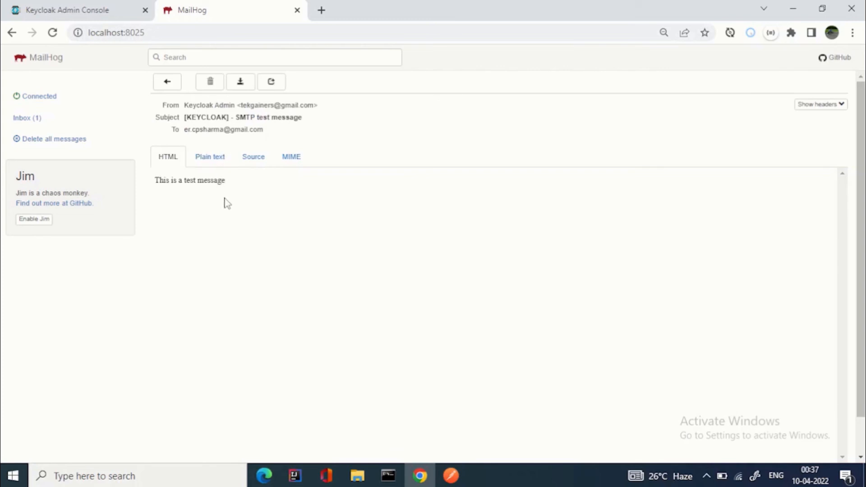
{"action": "mouse_move", "coordinate": [231, 199]}
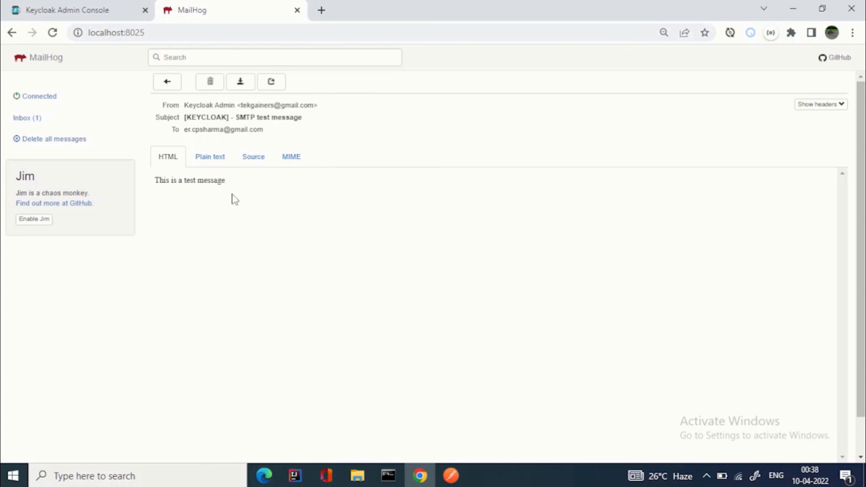
{"action": "mouse_move", "coordinate": [46, 57]}
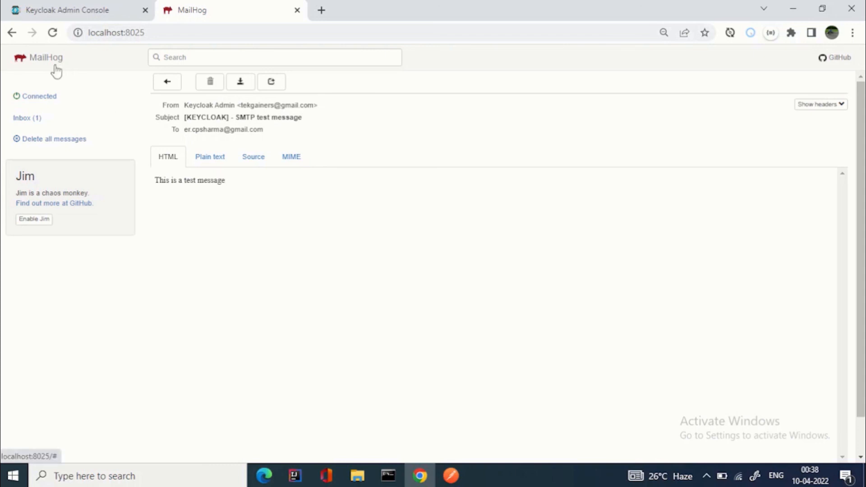
{"action": "mouse_move", "coordinate": [82, 72]}
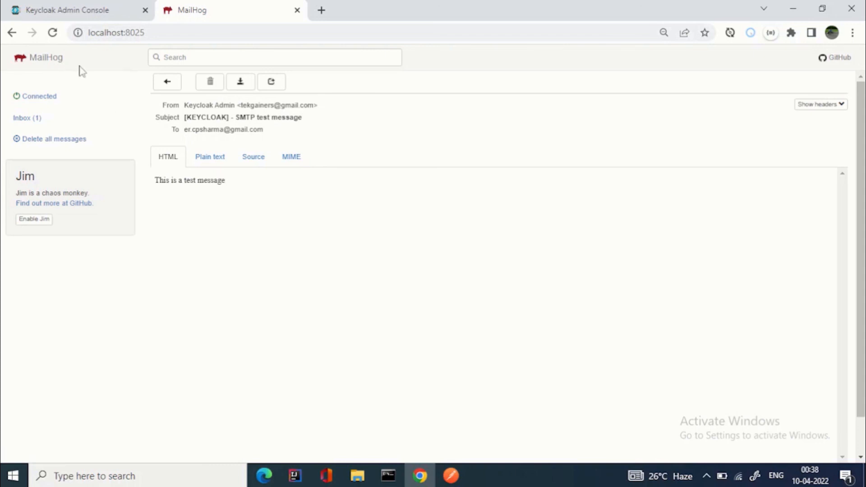
{"action": "mouse_move", "coordinate": [71, 63]}
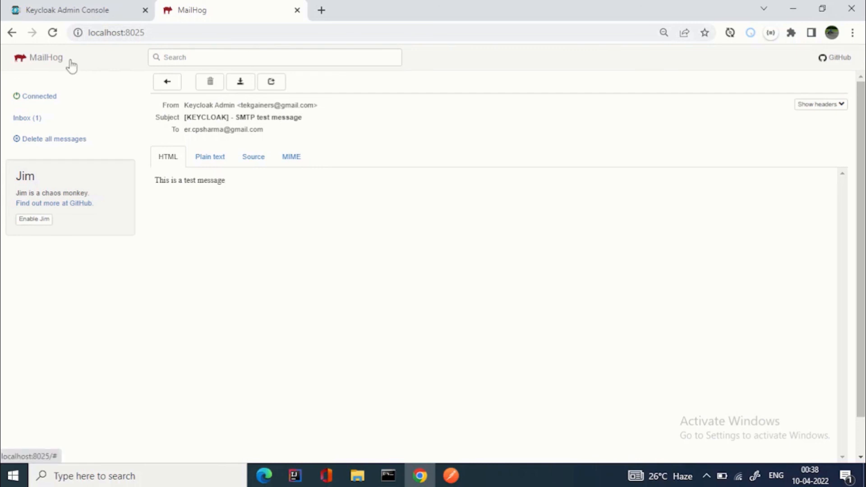
{"action": "mouse_move", "coordinate": [185, 97]}
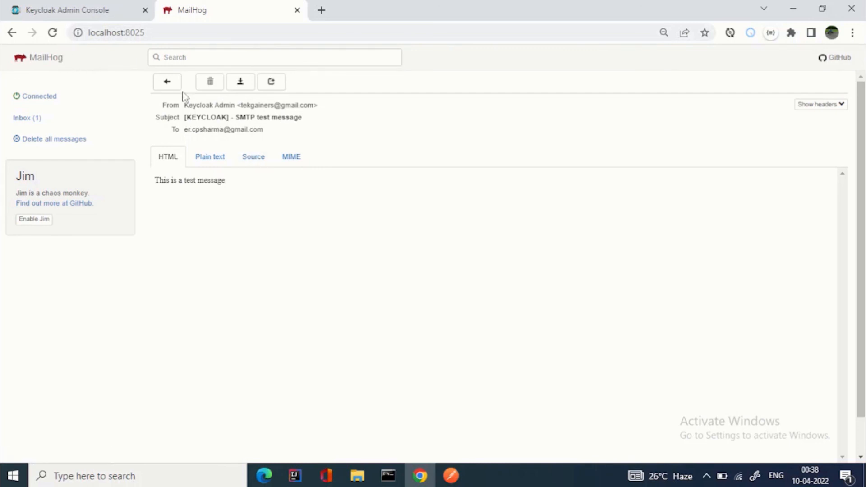
{"action": "left_click", "coordinate": [66, 10]}
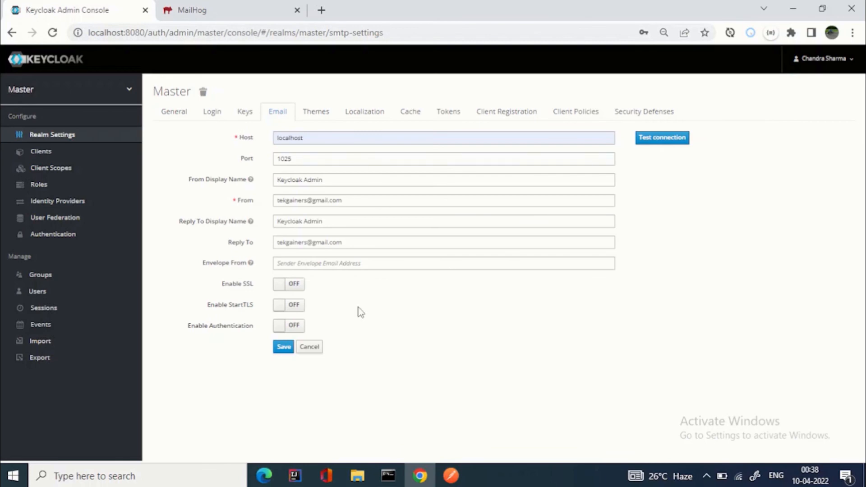